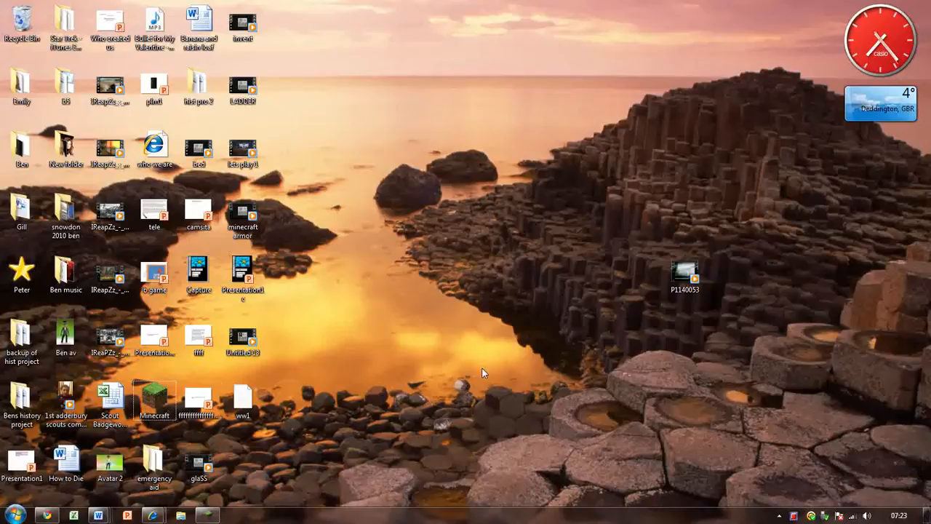
{"action": "mouse_move", "coordinate": [458, 351]}
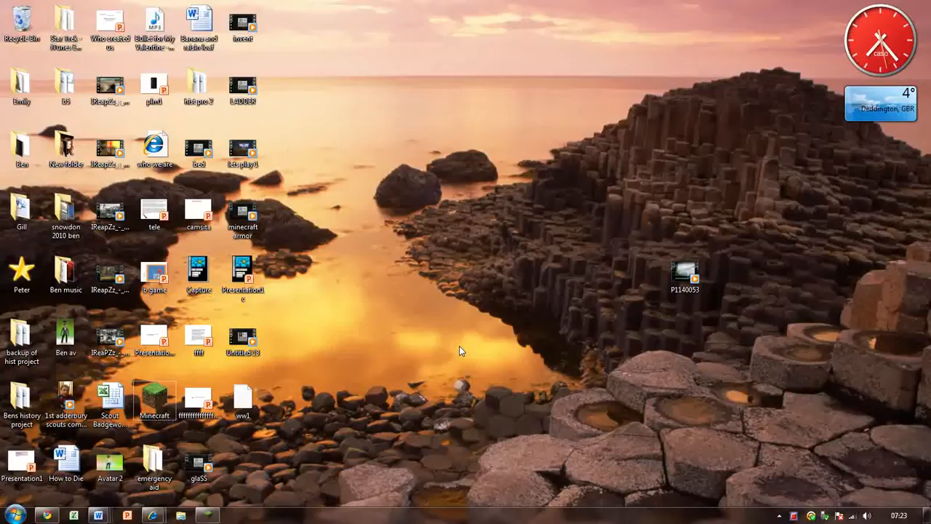
{"action": "mouse_move", "coordinate": [457, 359]}
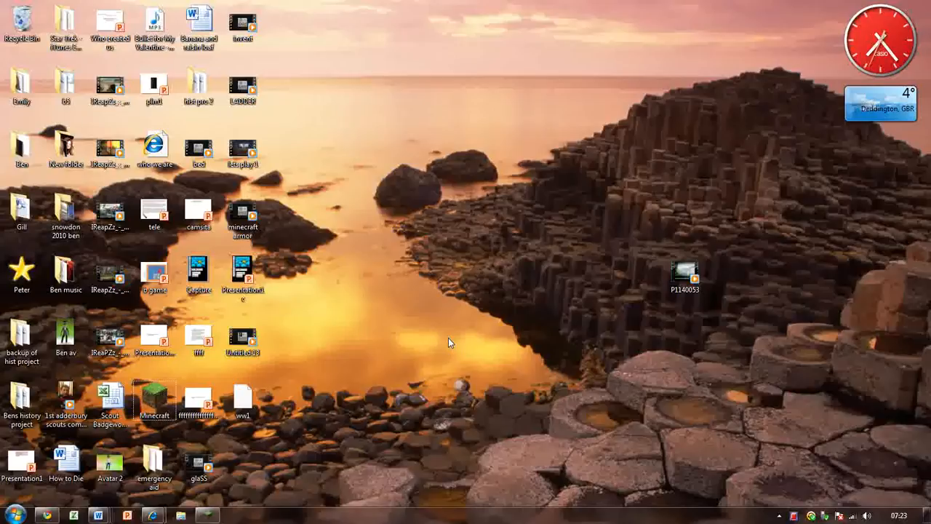
{"action": "mouse_move", "coordinate": [440, 346]}
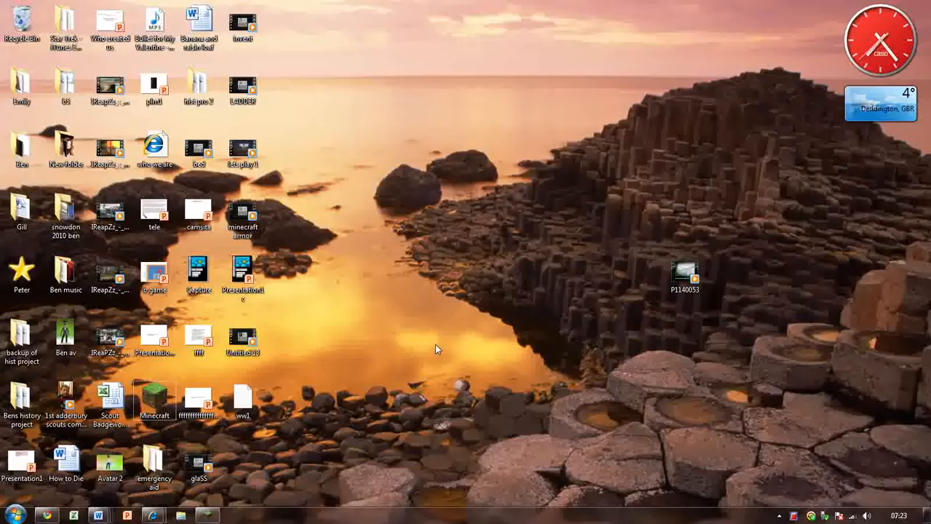
{"action": "mouse_move", "coordinate": [420, 313]}
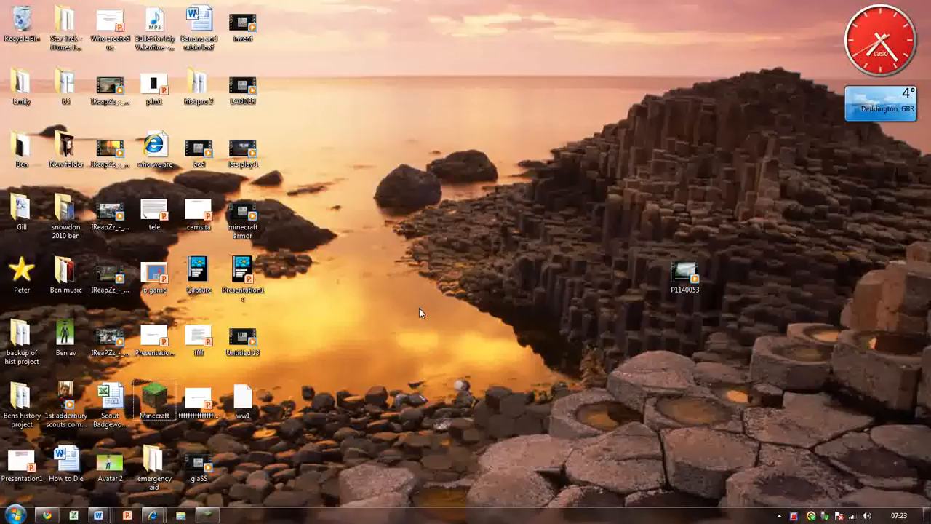
{"action": "mouse_move", "coordinate": [465, 306]}
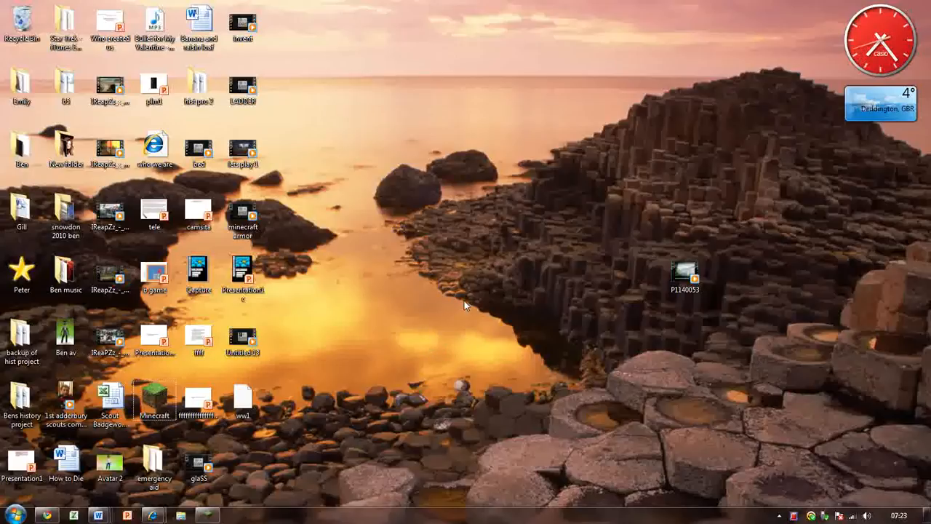
{"action": "mouse_move", "coordinate": [361, 366]}
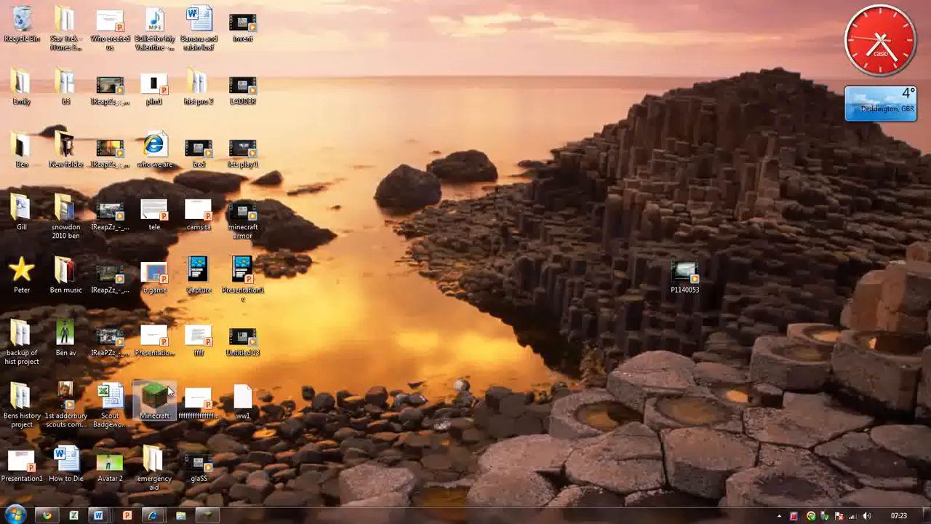
{"action": "mouse_move", "coordinate": [157, 398]}
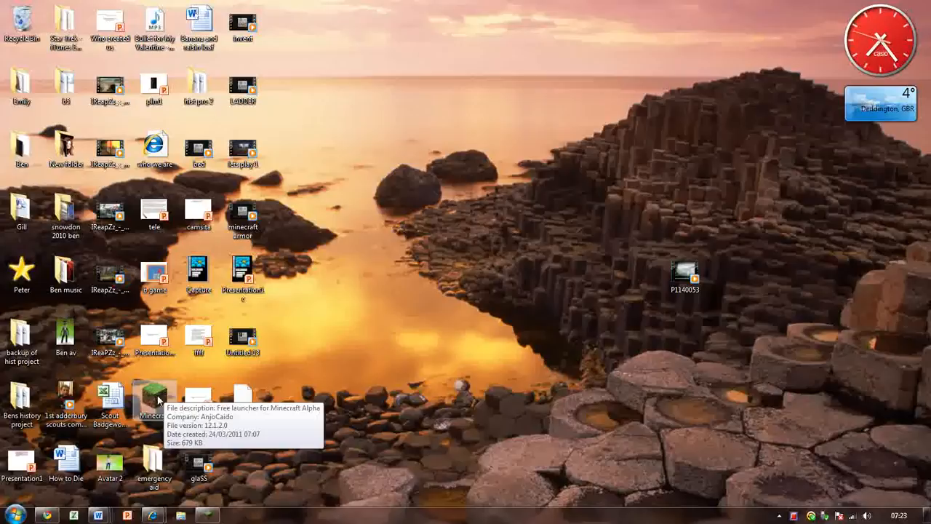
Launch Minecraft with Force Update ticked, starting the package download.
{"action": "double_click", "coordinate": [154, 396]}
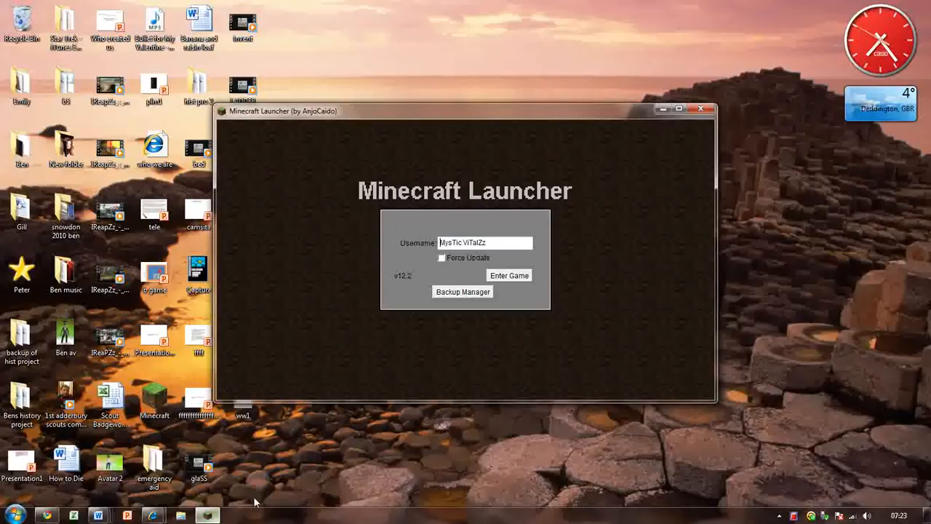
{"action": "mouse_move", "coordinate": [513, 271]}
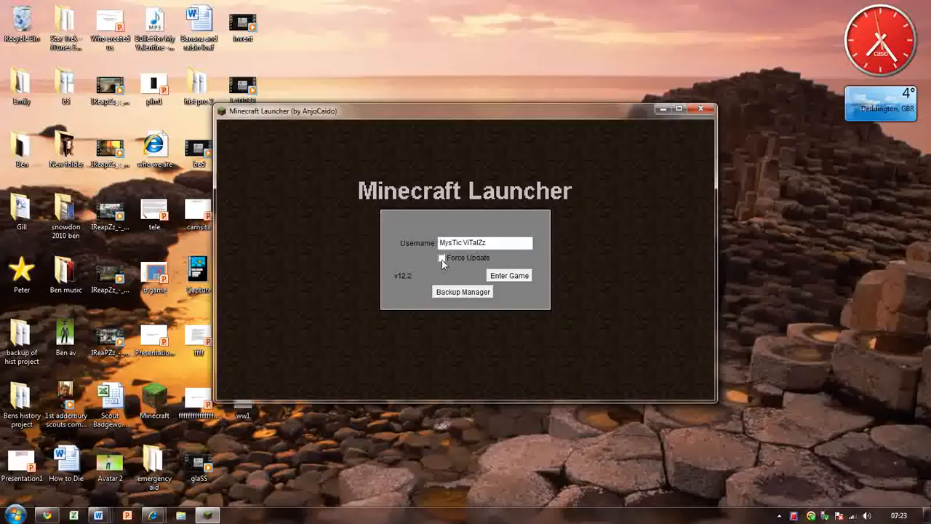
{"action": "left_click", "coordinate": [442, 257]}
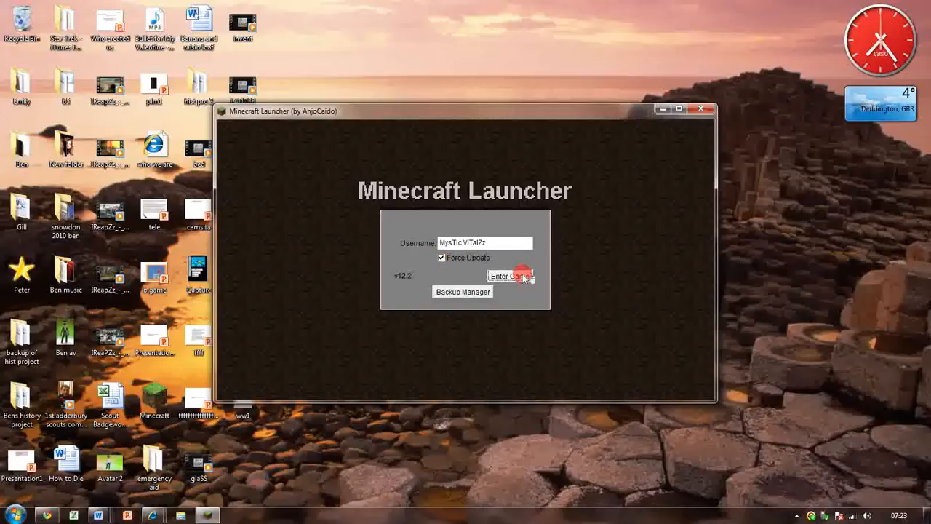
{"action": "left_click", "coordinate": [509, 276]}
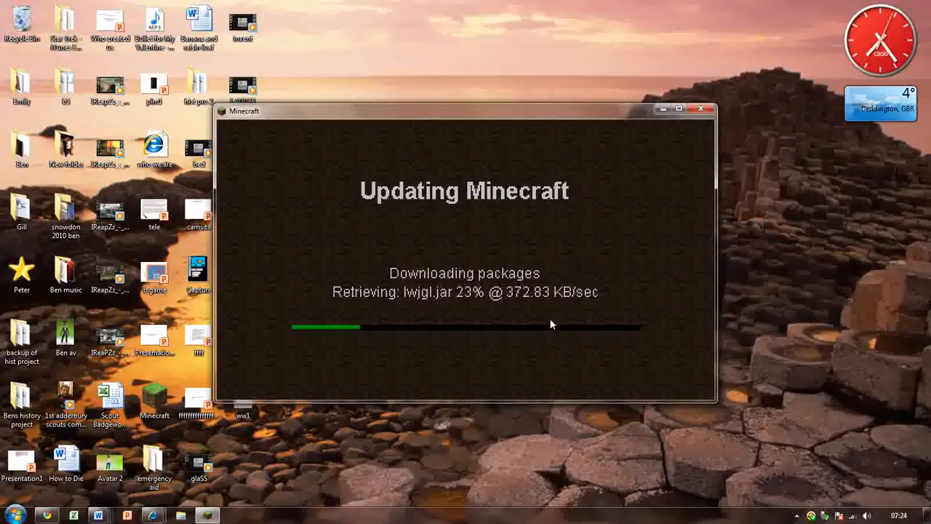
{"action": "mouse_move", "coordinate": [520, 329]}
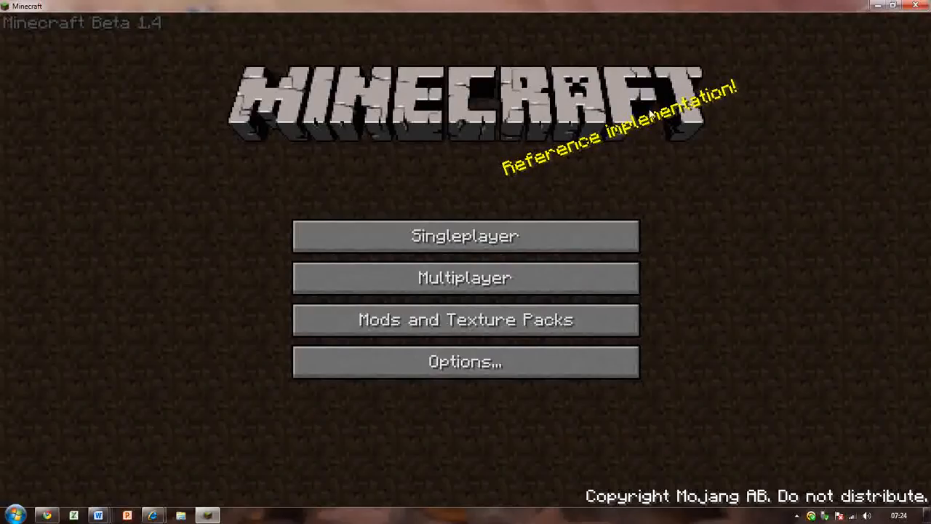
{"action": "mouse_move", "coordinate": [632, 143]}
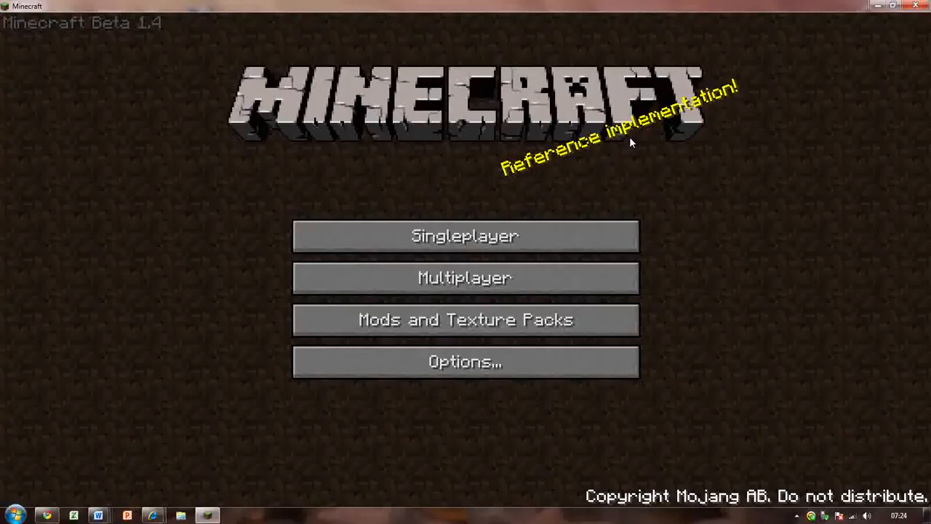
{"action": "mouse_move", "coordinate": [624, 139]}
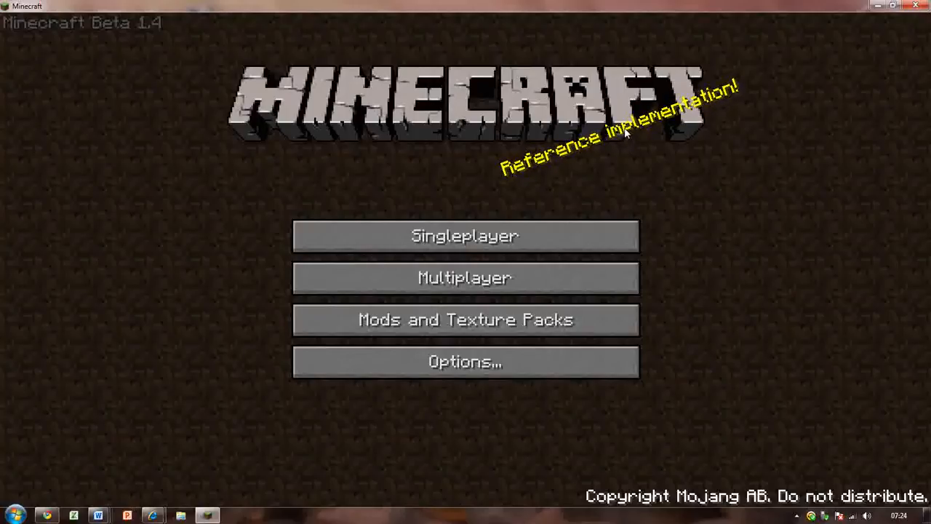
{"action": "mouse_move", "coordinate": [617, 163]}
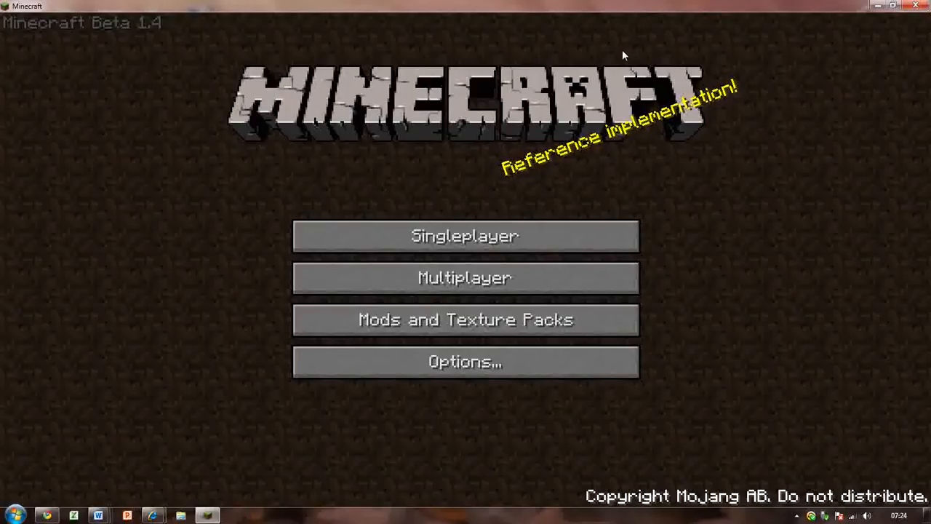
{"action": "mouse_move", "coordinate": [55, 29]}
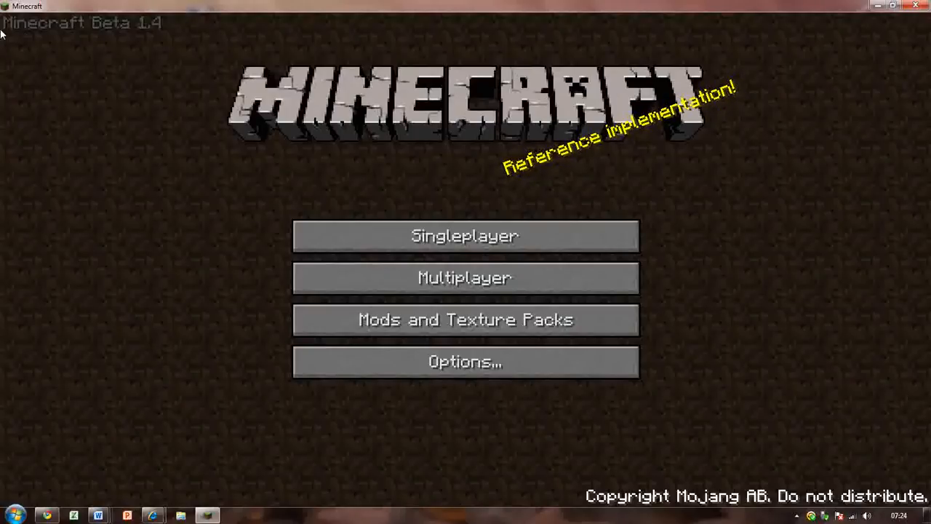
{"action": "mouse_move", "coordinate": [188, 43]}
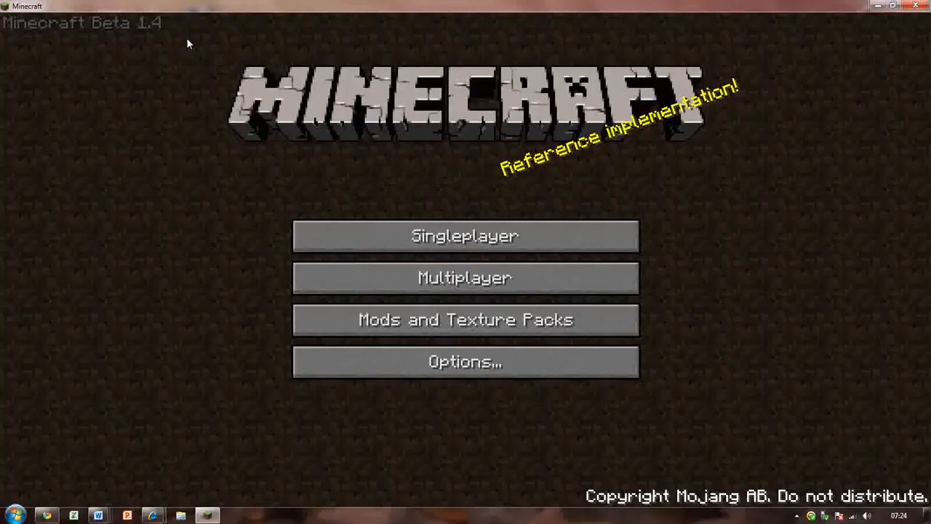
{"action": "mouse_move", "coordinate": [155, 75]}
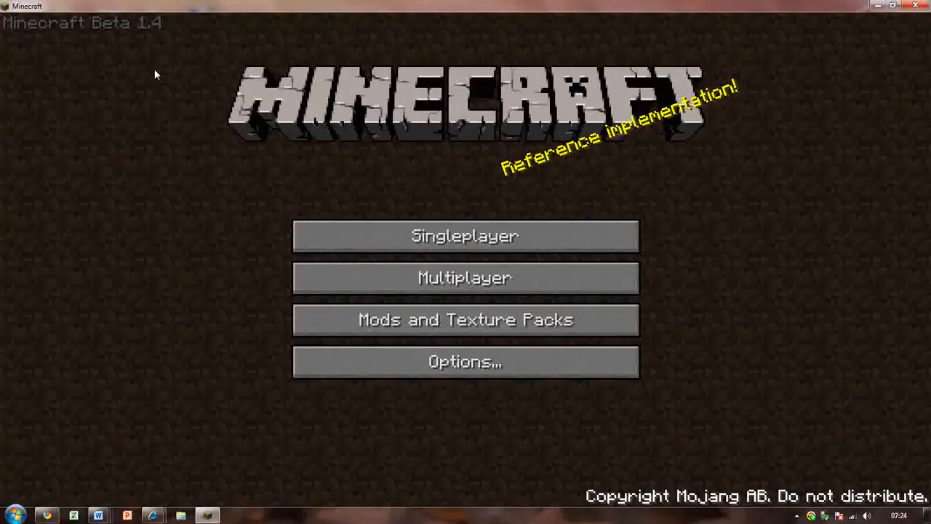
{"action": "mouse_move", "coordinate": [142, 28]}
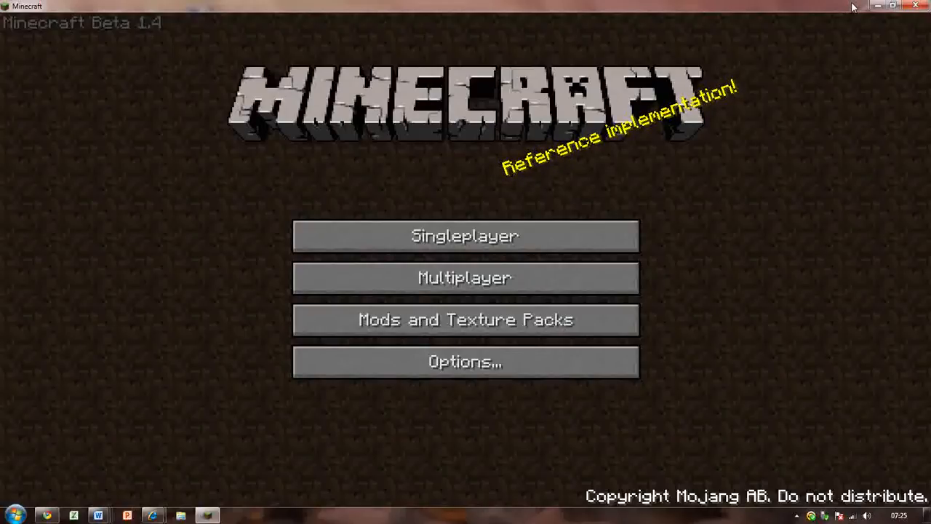
{"action": "mouse_move", "coordinate": [846, 9]}
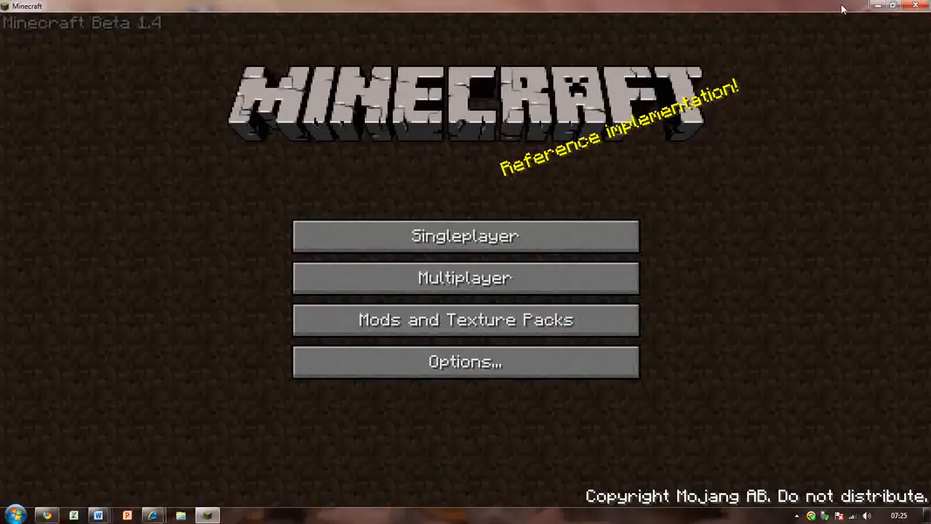